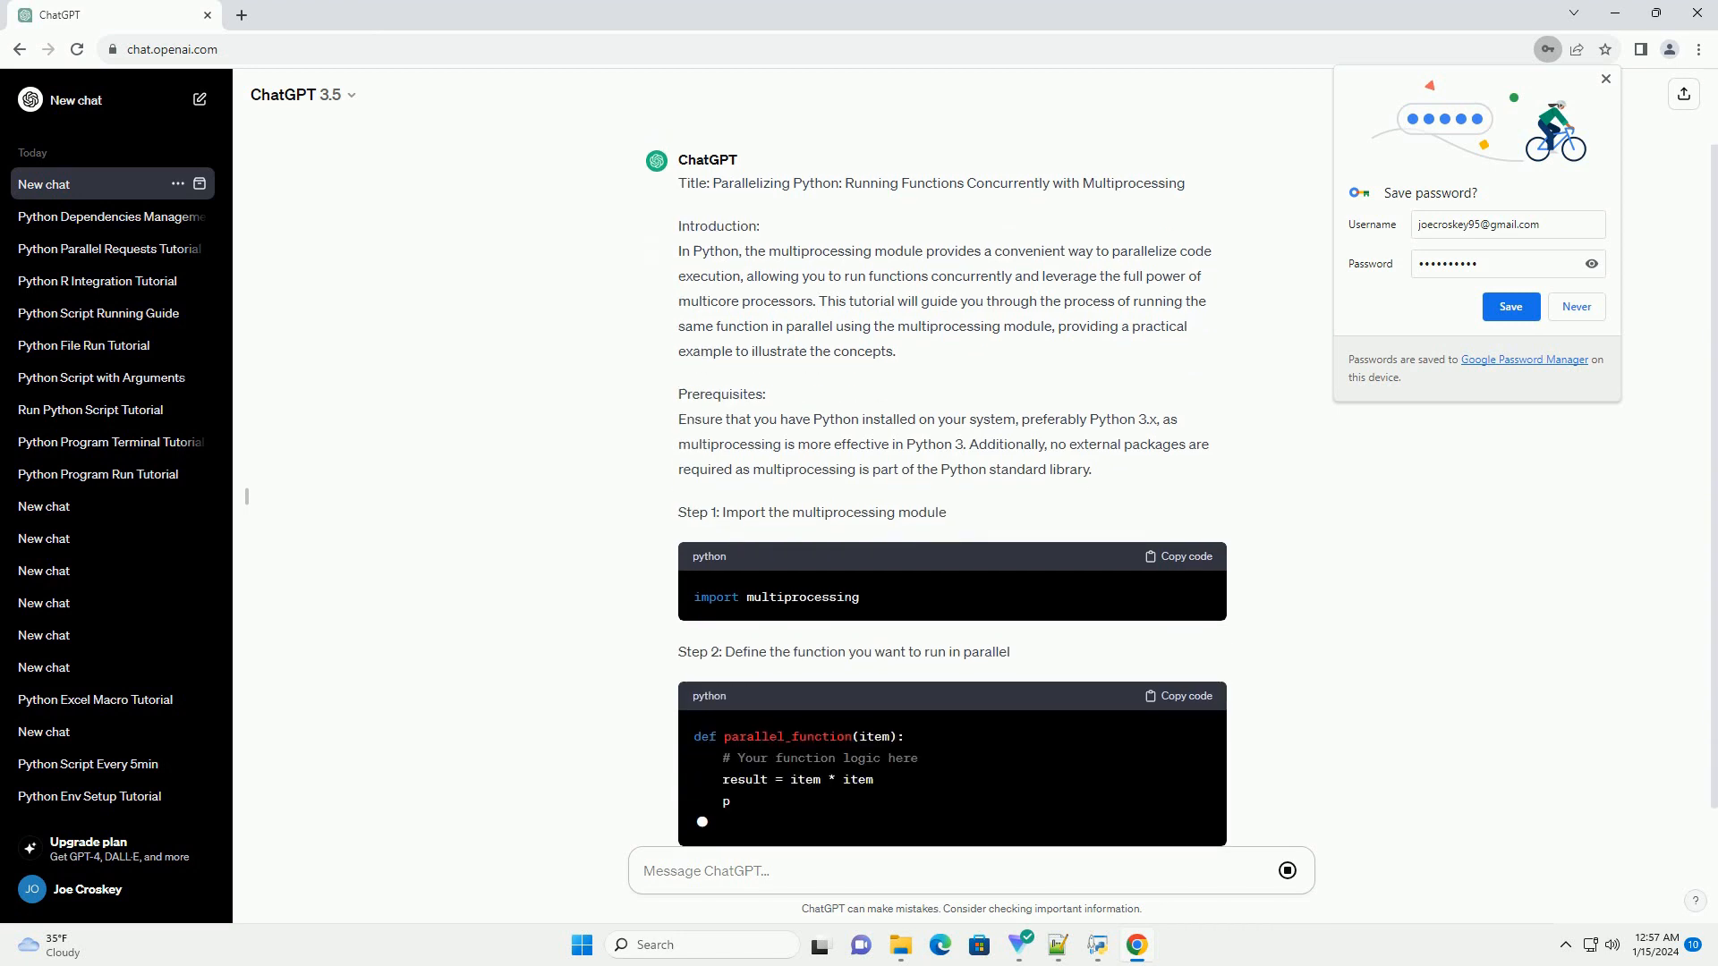
Scroll through the generating tutorial from the introduction to Step 6 on closing the Pool
{"action": "scroll", "scroll_direction": "down", "scroll_amount": 3}
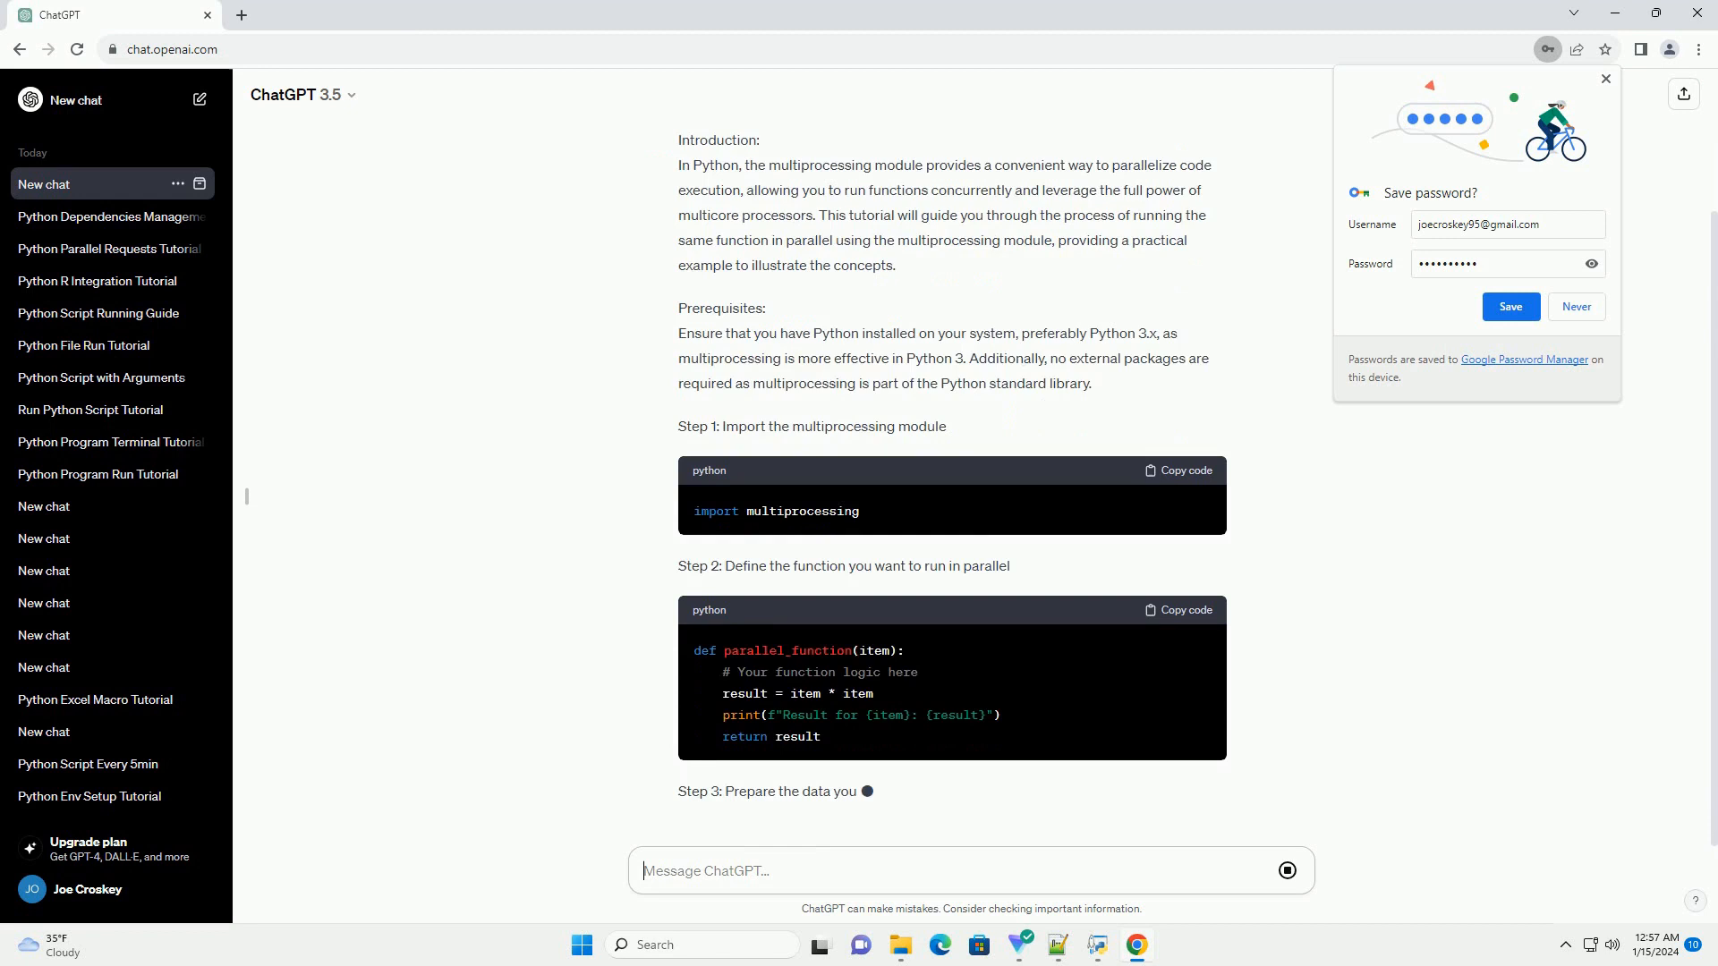
{"action": "scroll", "scroll_direction": "down", "scroll_amount": 3}
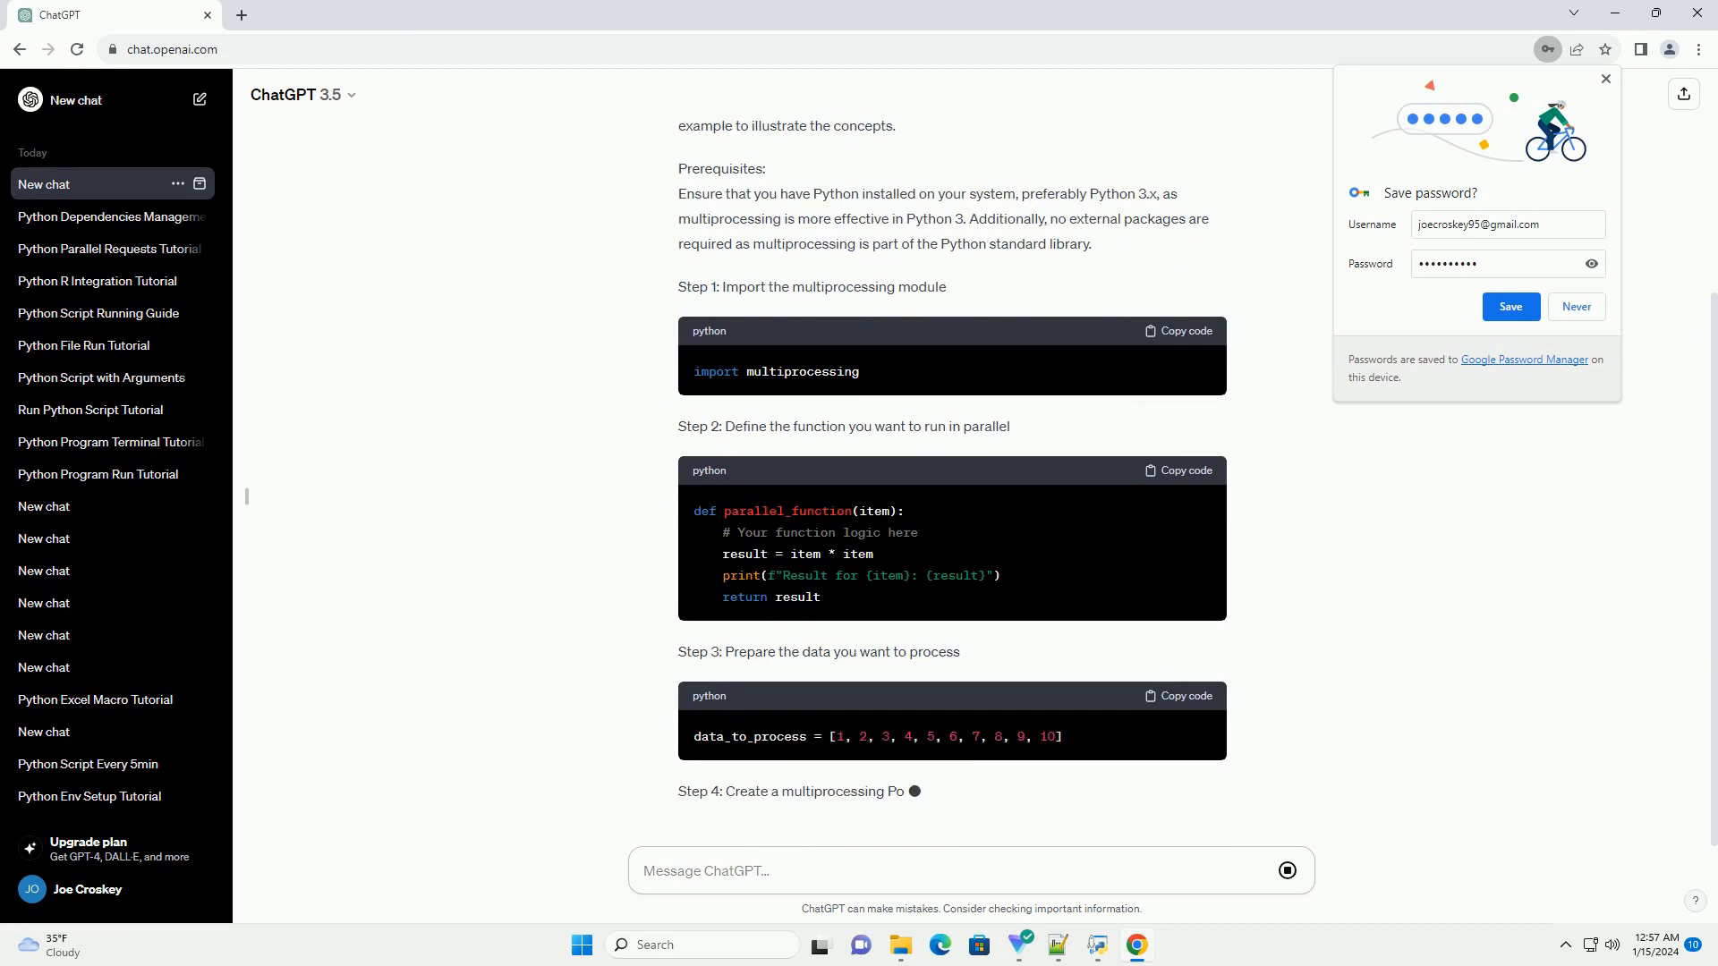
{"action": "scroll", "scroll_direction": "down", "scroll_amount": 3}
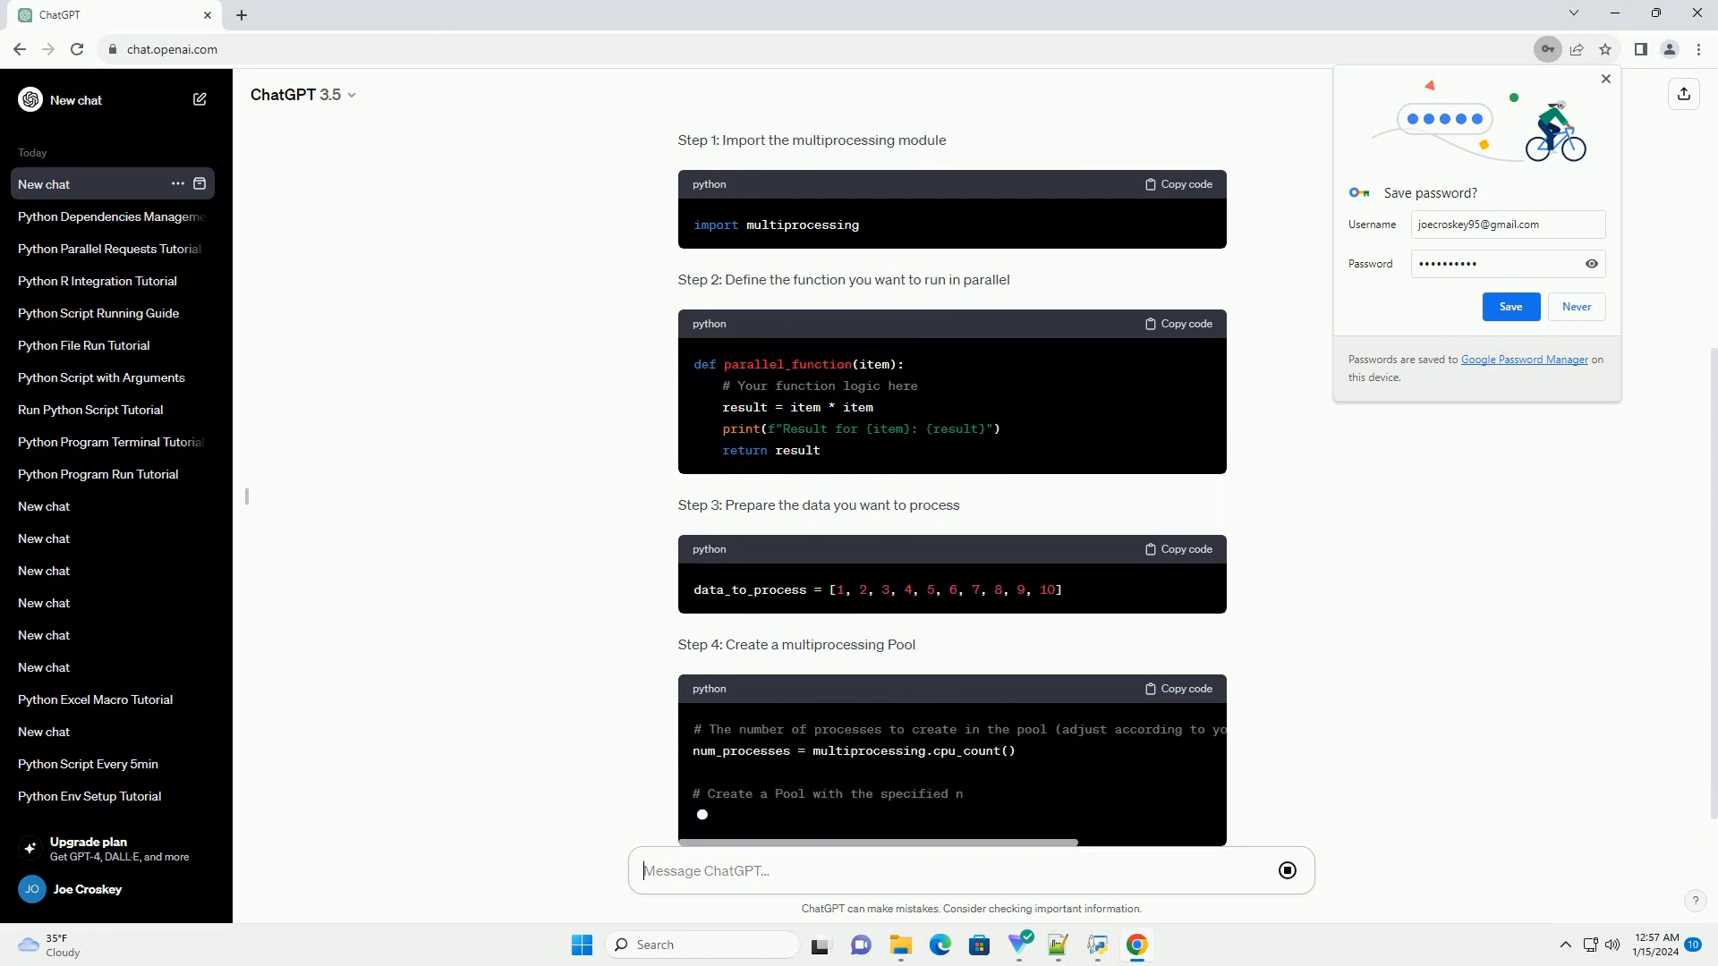
{"action": "scroll", "scroll_direction": "down", "scroll_amount": 3}
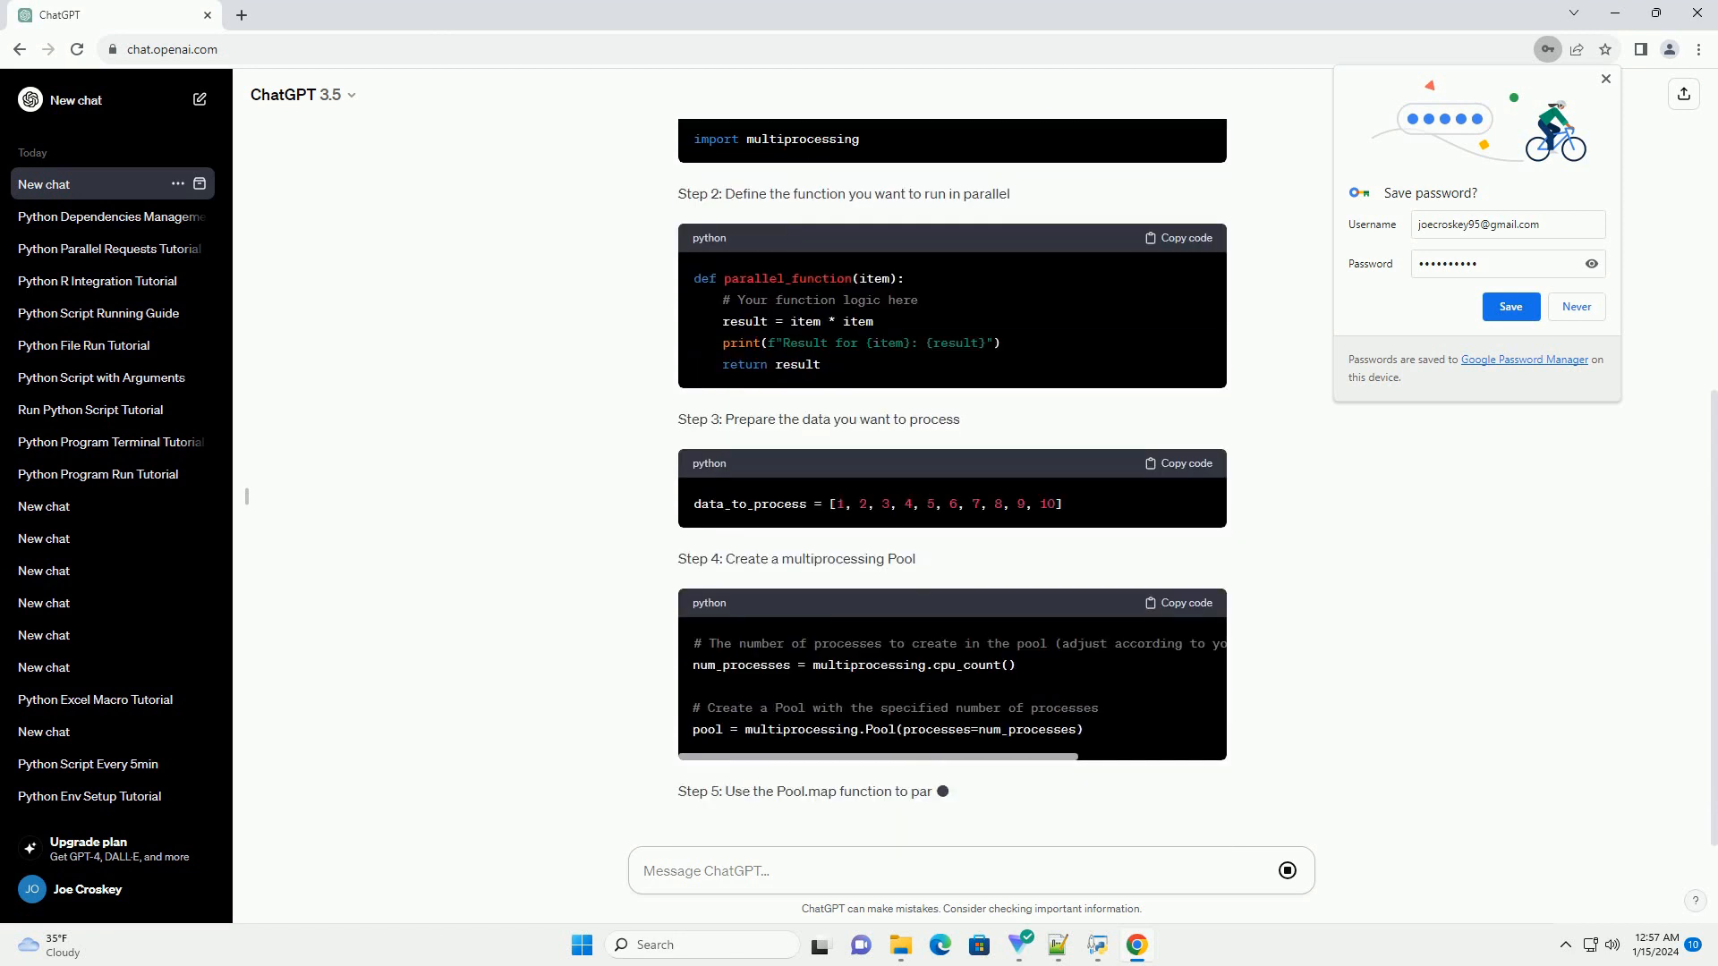
{"action": "scroll", "scroll_direction": "down", "scroll_amount": 3}
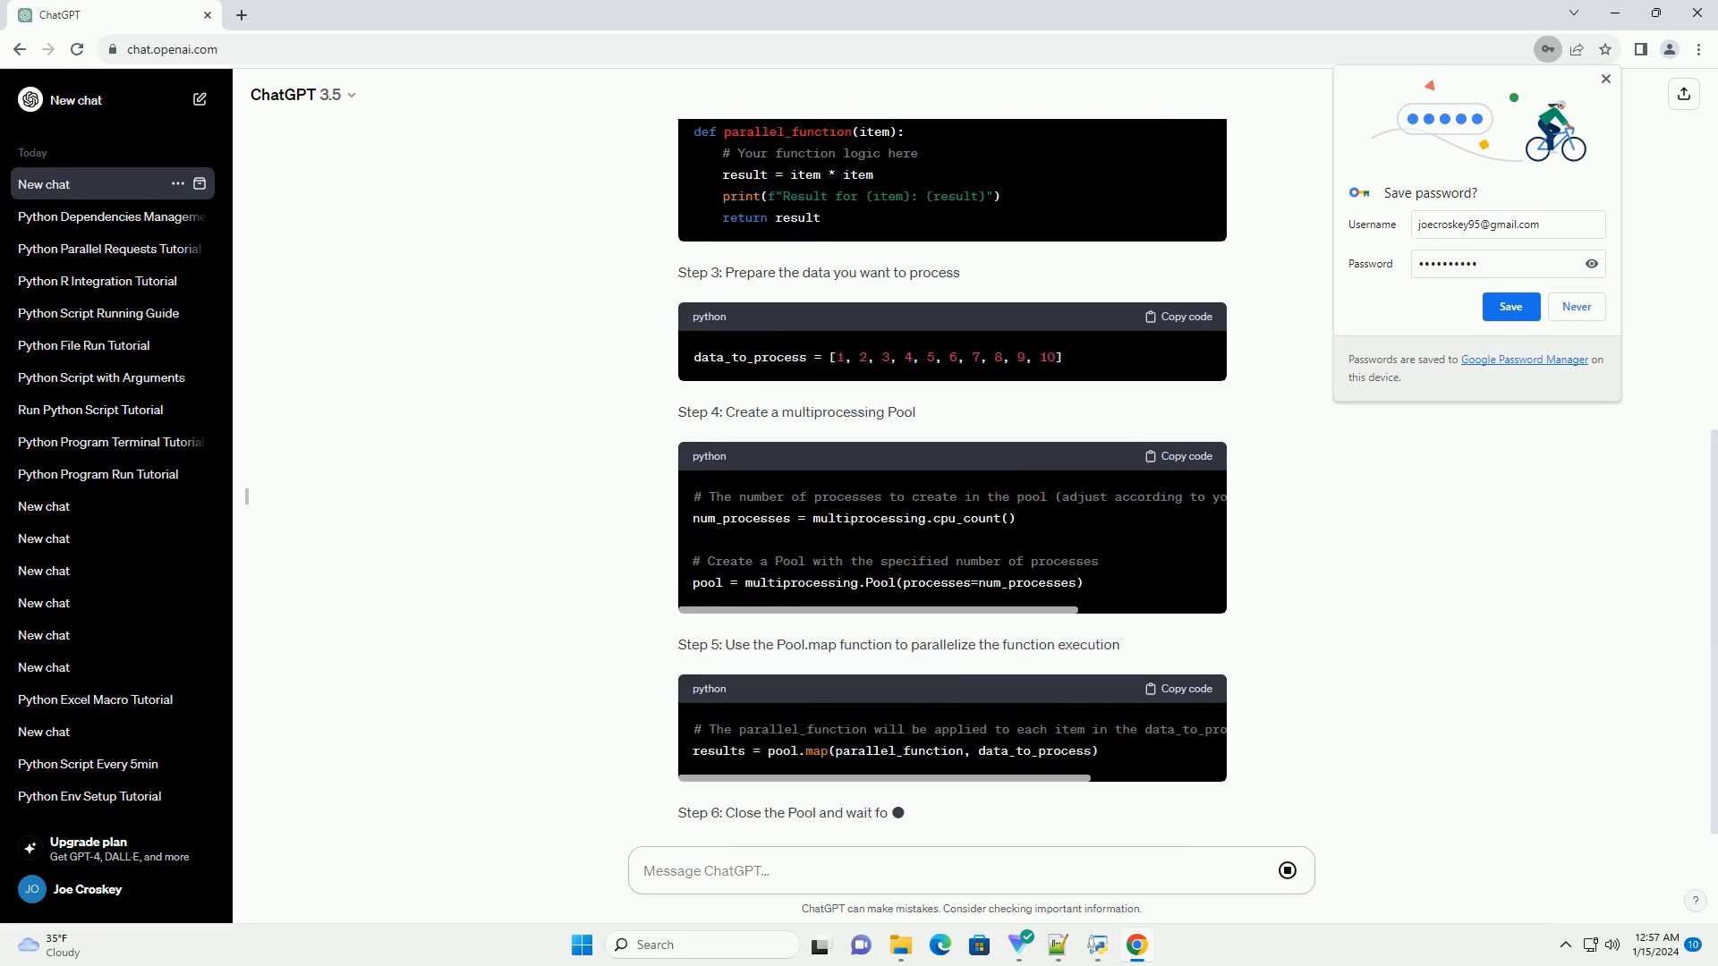
{"action": "scroll", "scroll_direction": "down", "scroll_amount": 3}
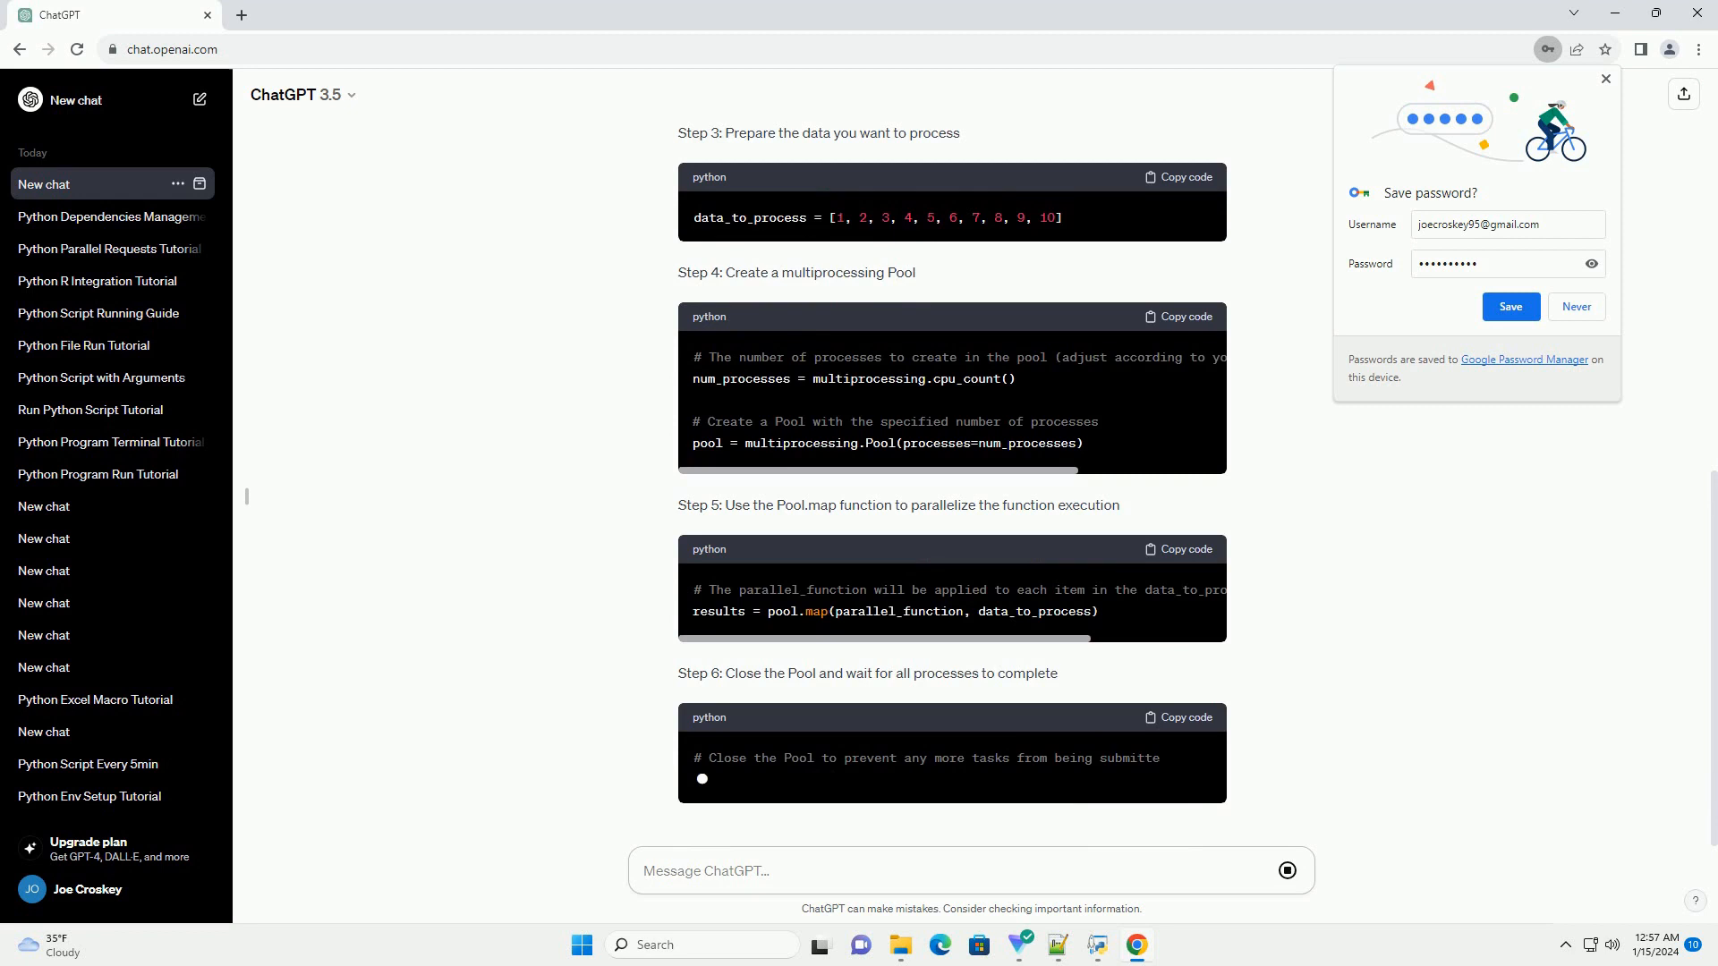
{"action": "scroll", "scroll_direction": "down", "scroll_amount": 3}
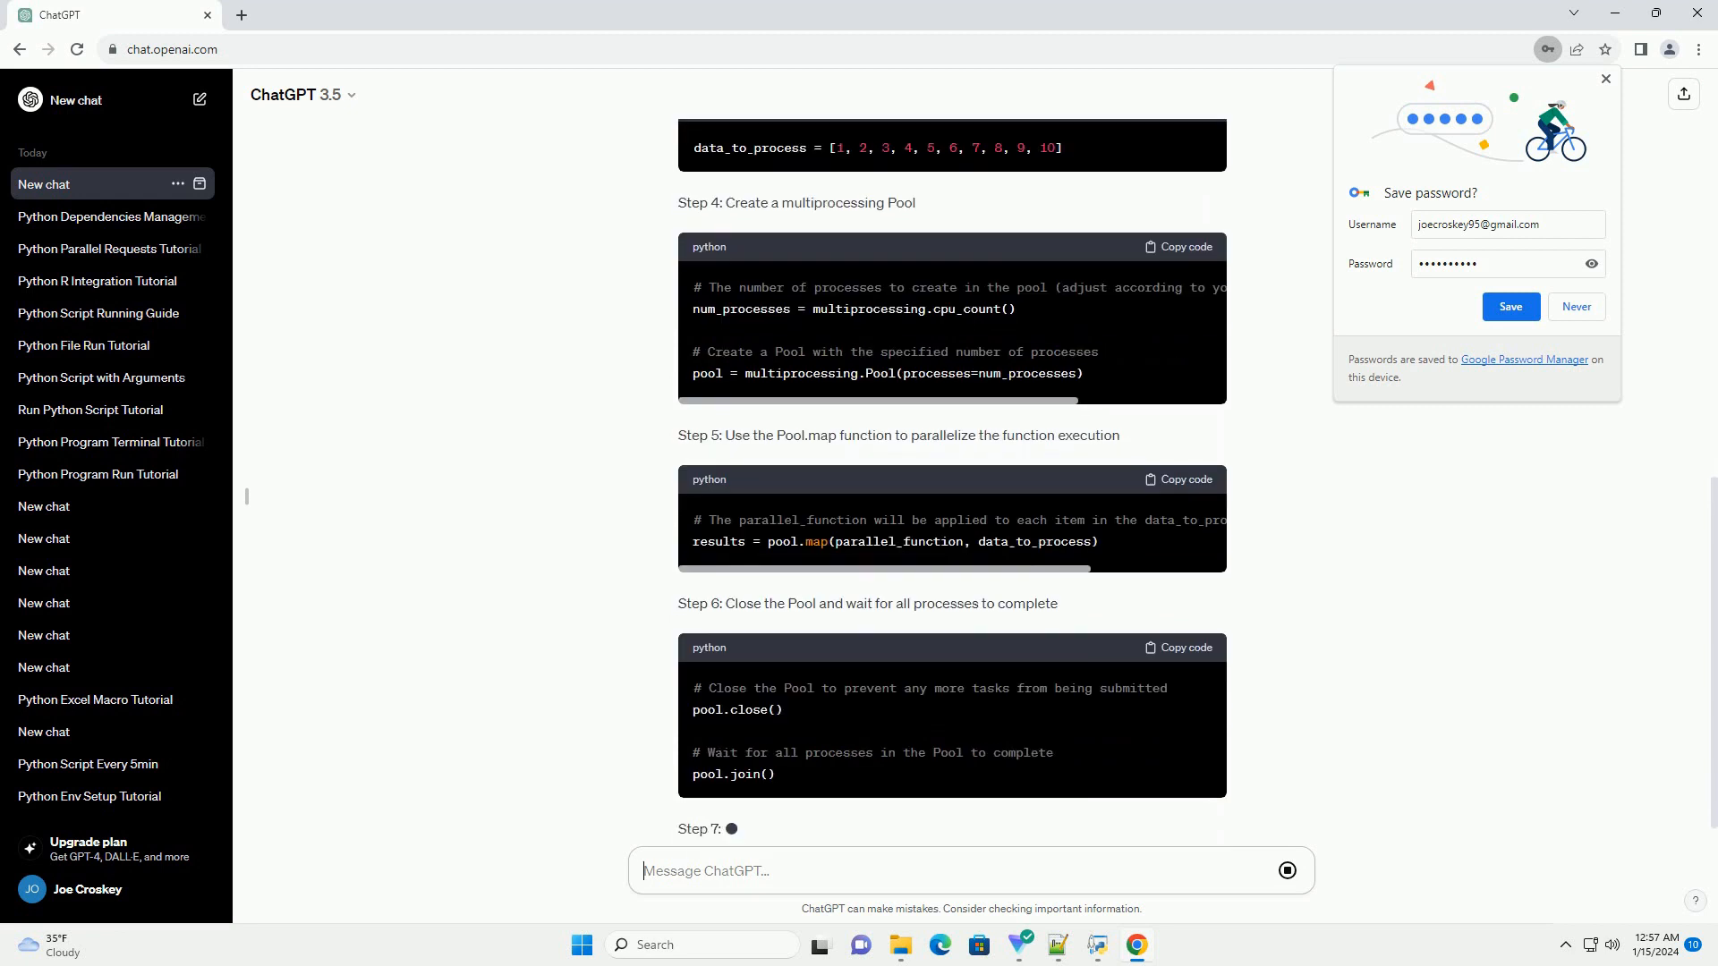
Scroll down through Step 7, the Full Example script and the Conclusion
{"action": "scroll", "scroll_direction": "down", "scroll_amount": 3}
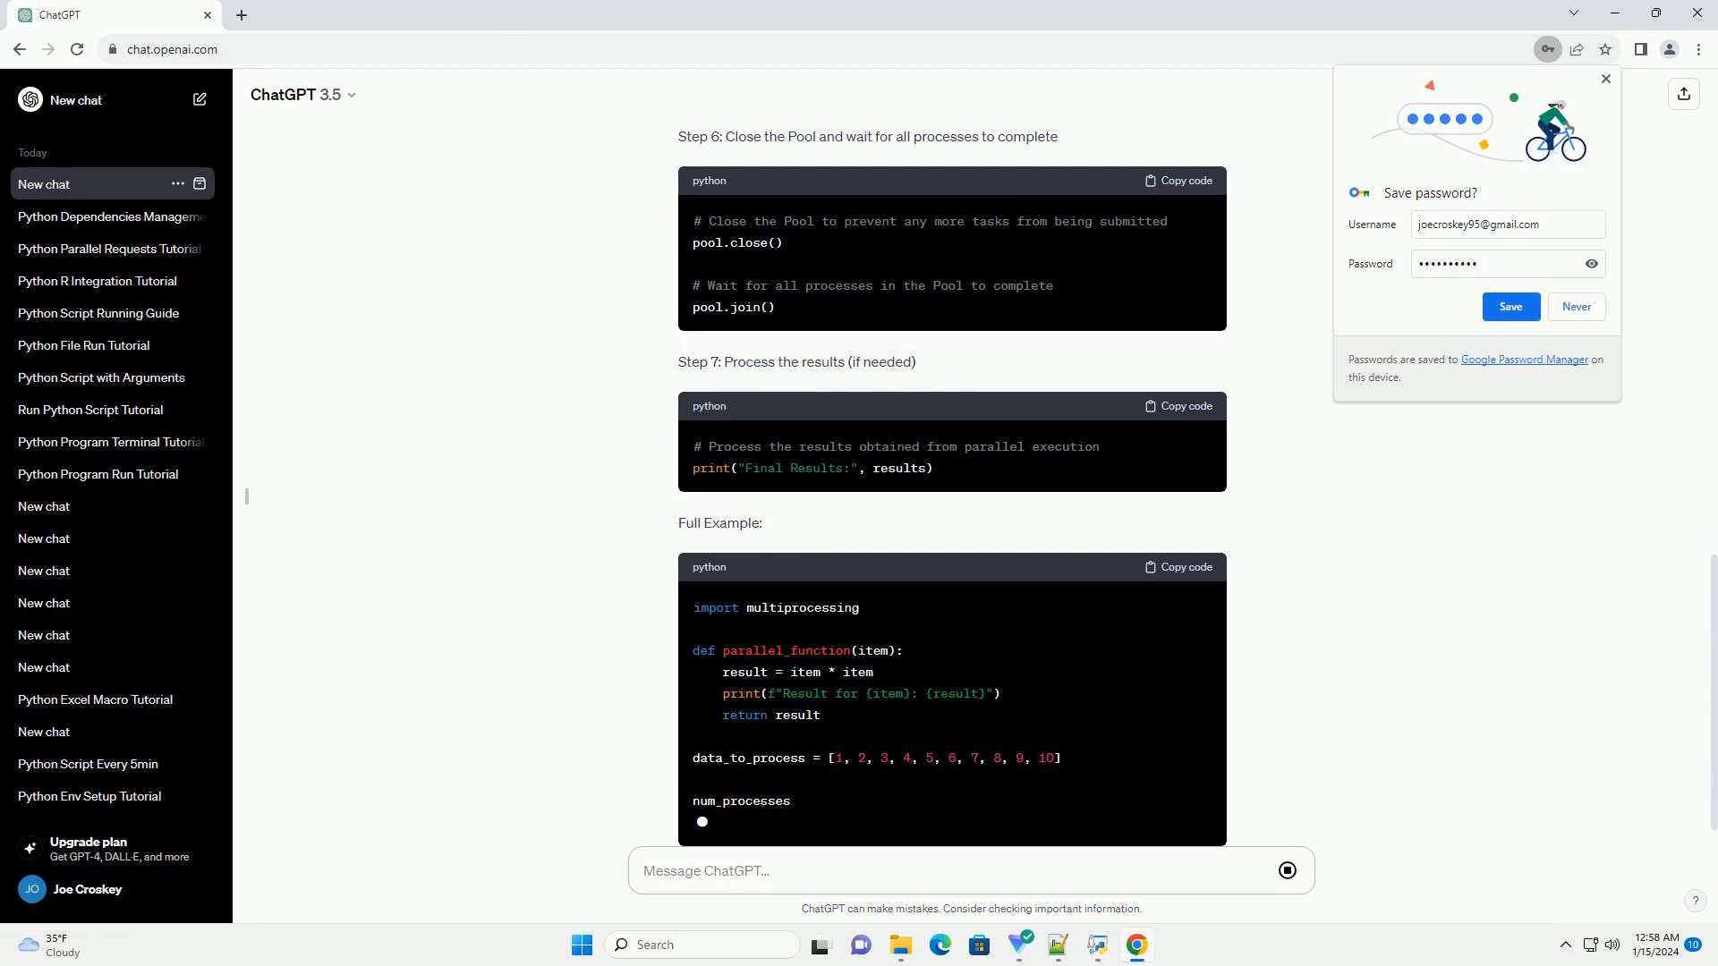
{"action": "scroll", "scroll_direction": "down", "scroll_amount": 3}
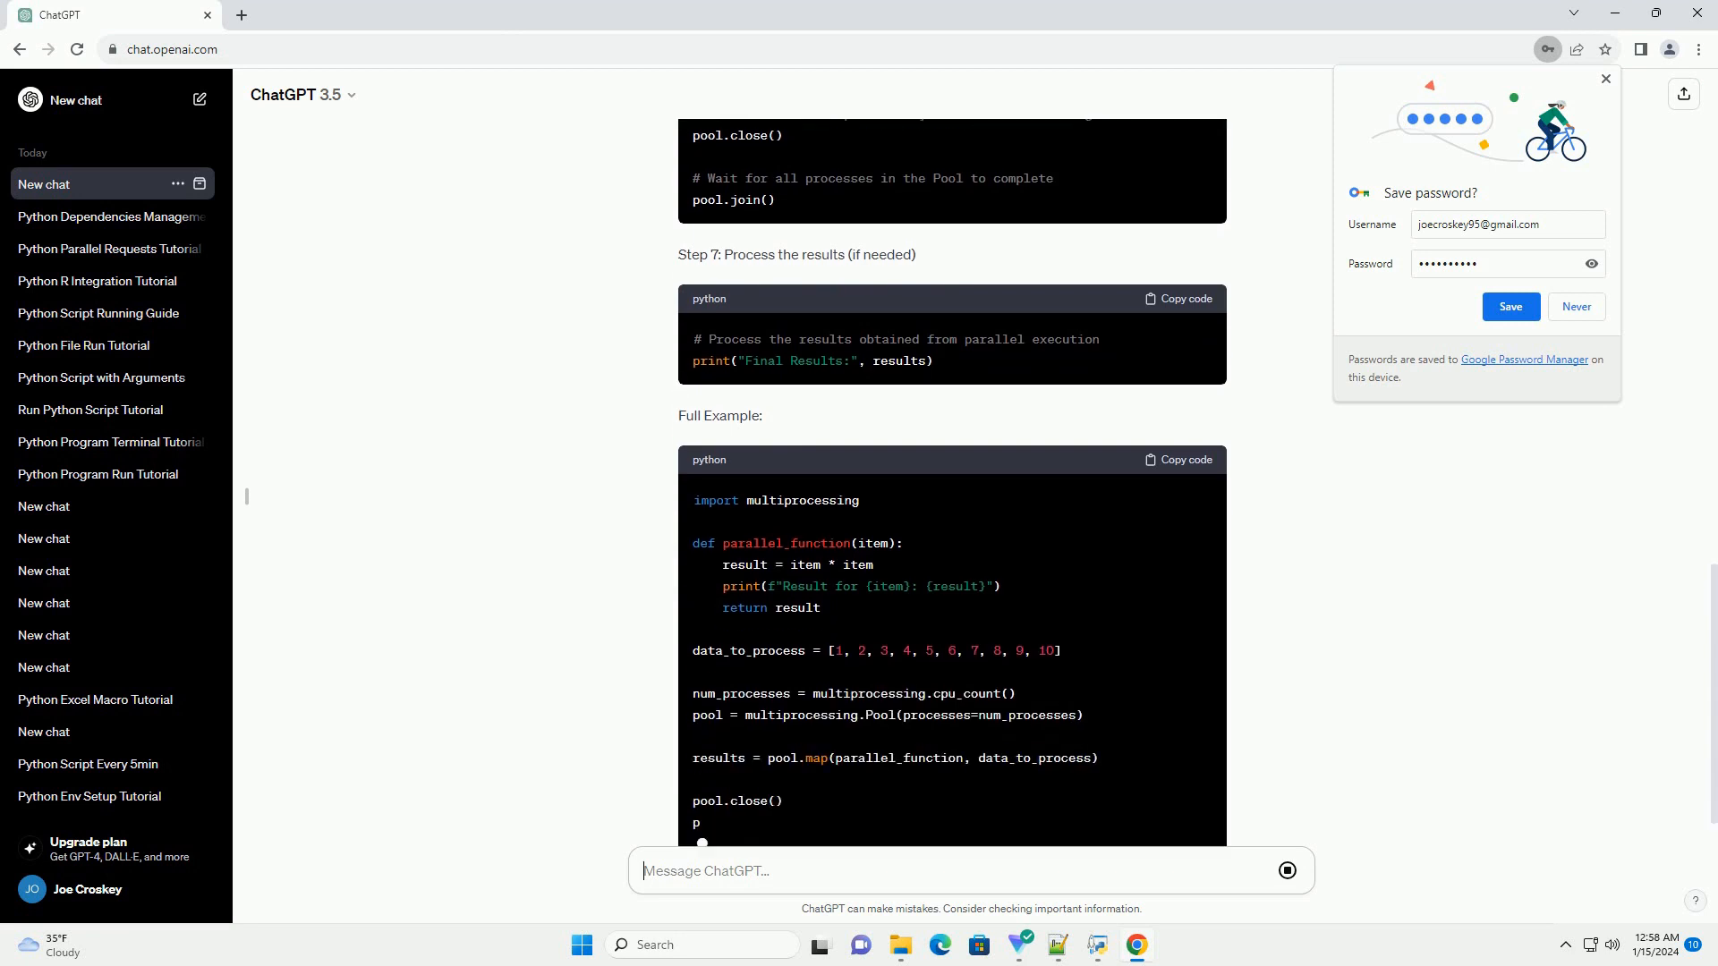
{"action": "scroll", "scroll_direction": "down", "scroll_amount": 3}
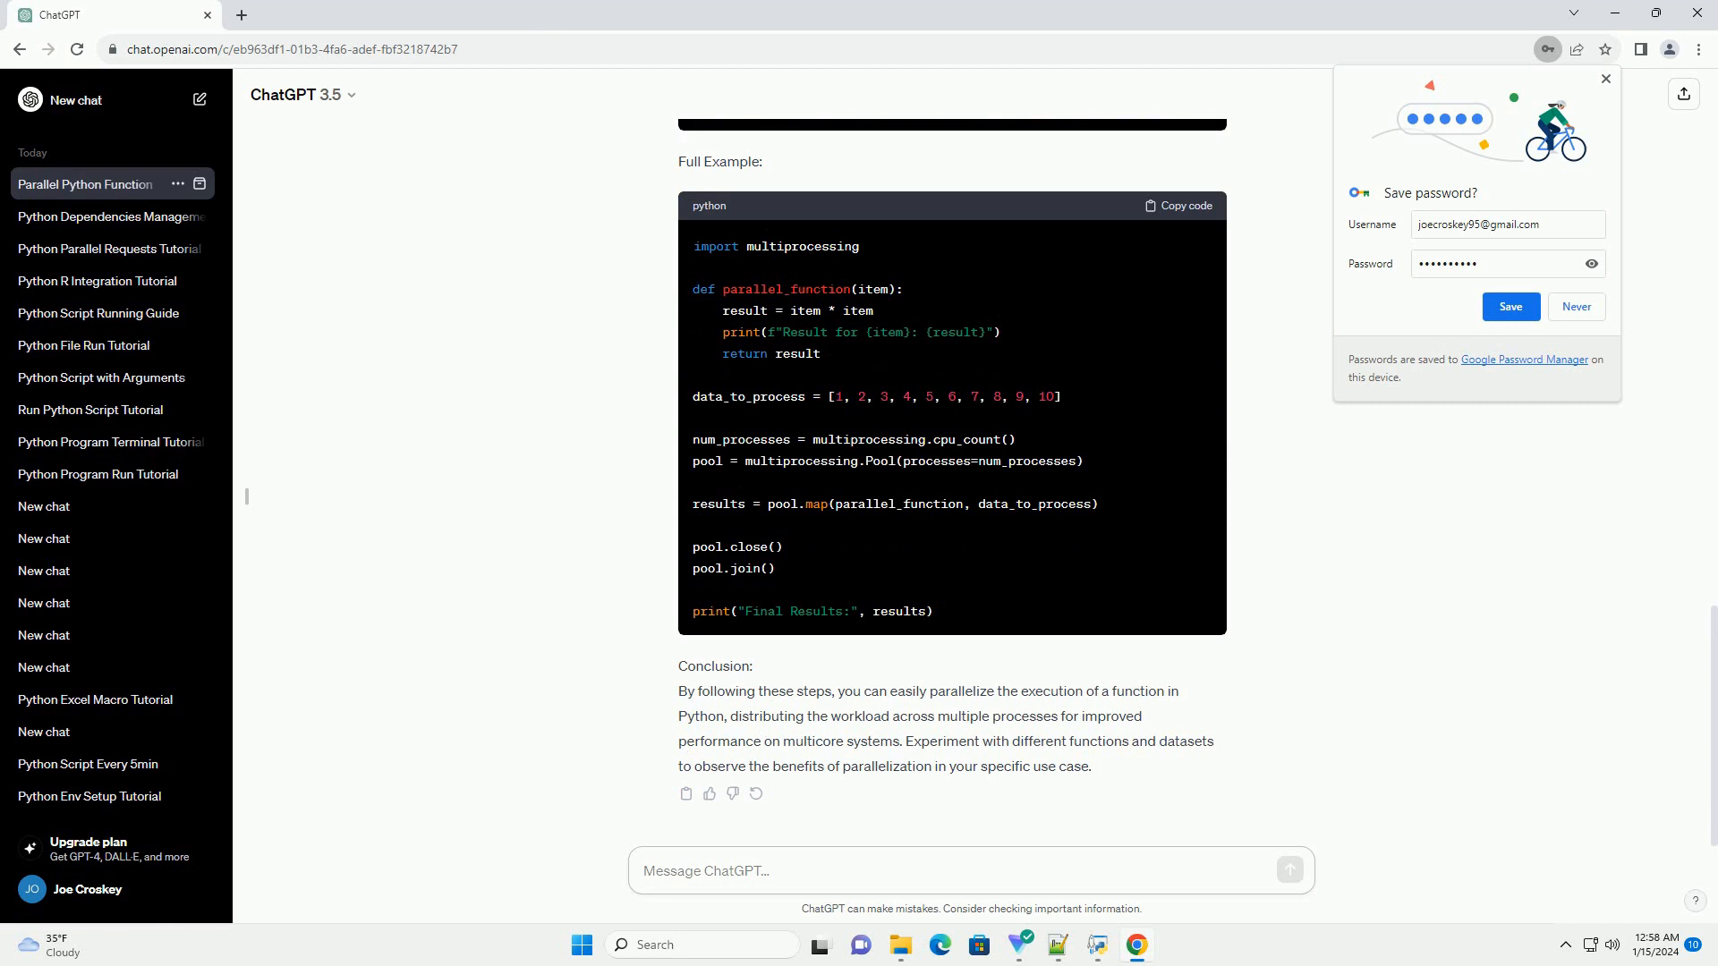
{"action": "left_click", "coordinate": [968, 871]}
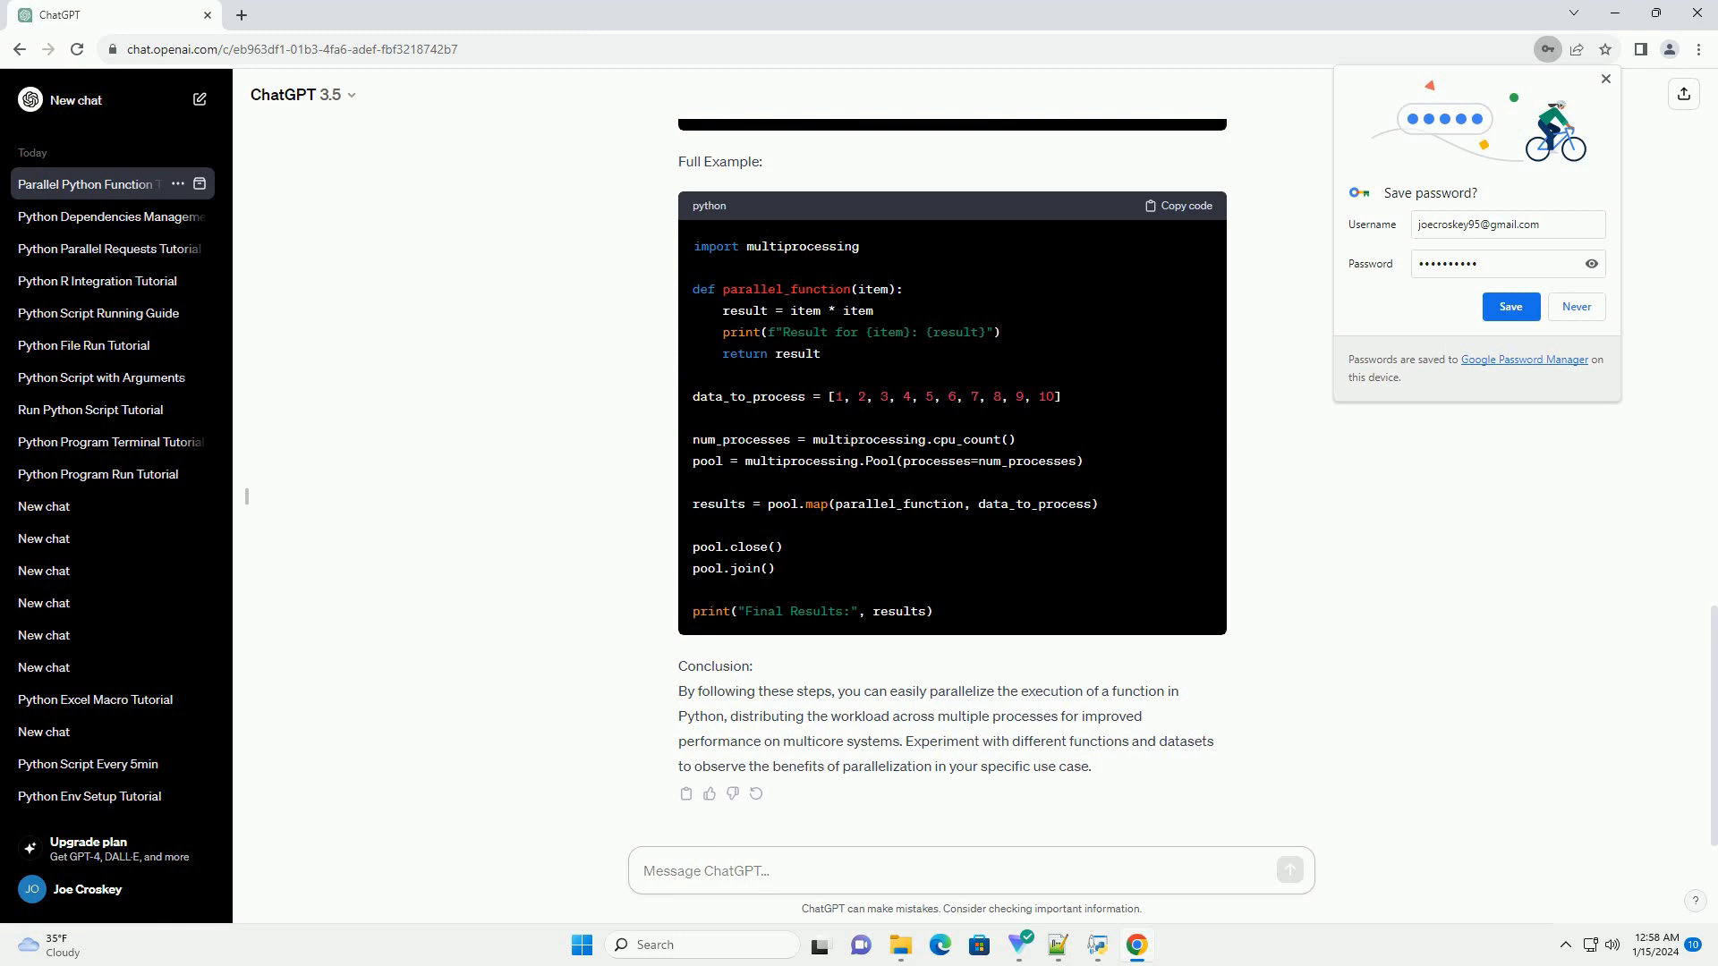
{"action": "left_click", "coordinate": [964, 870]}
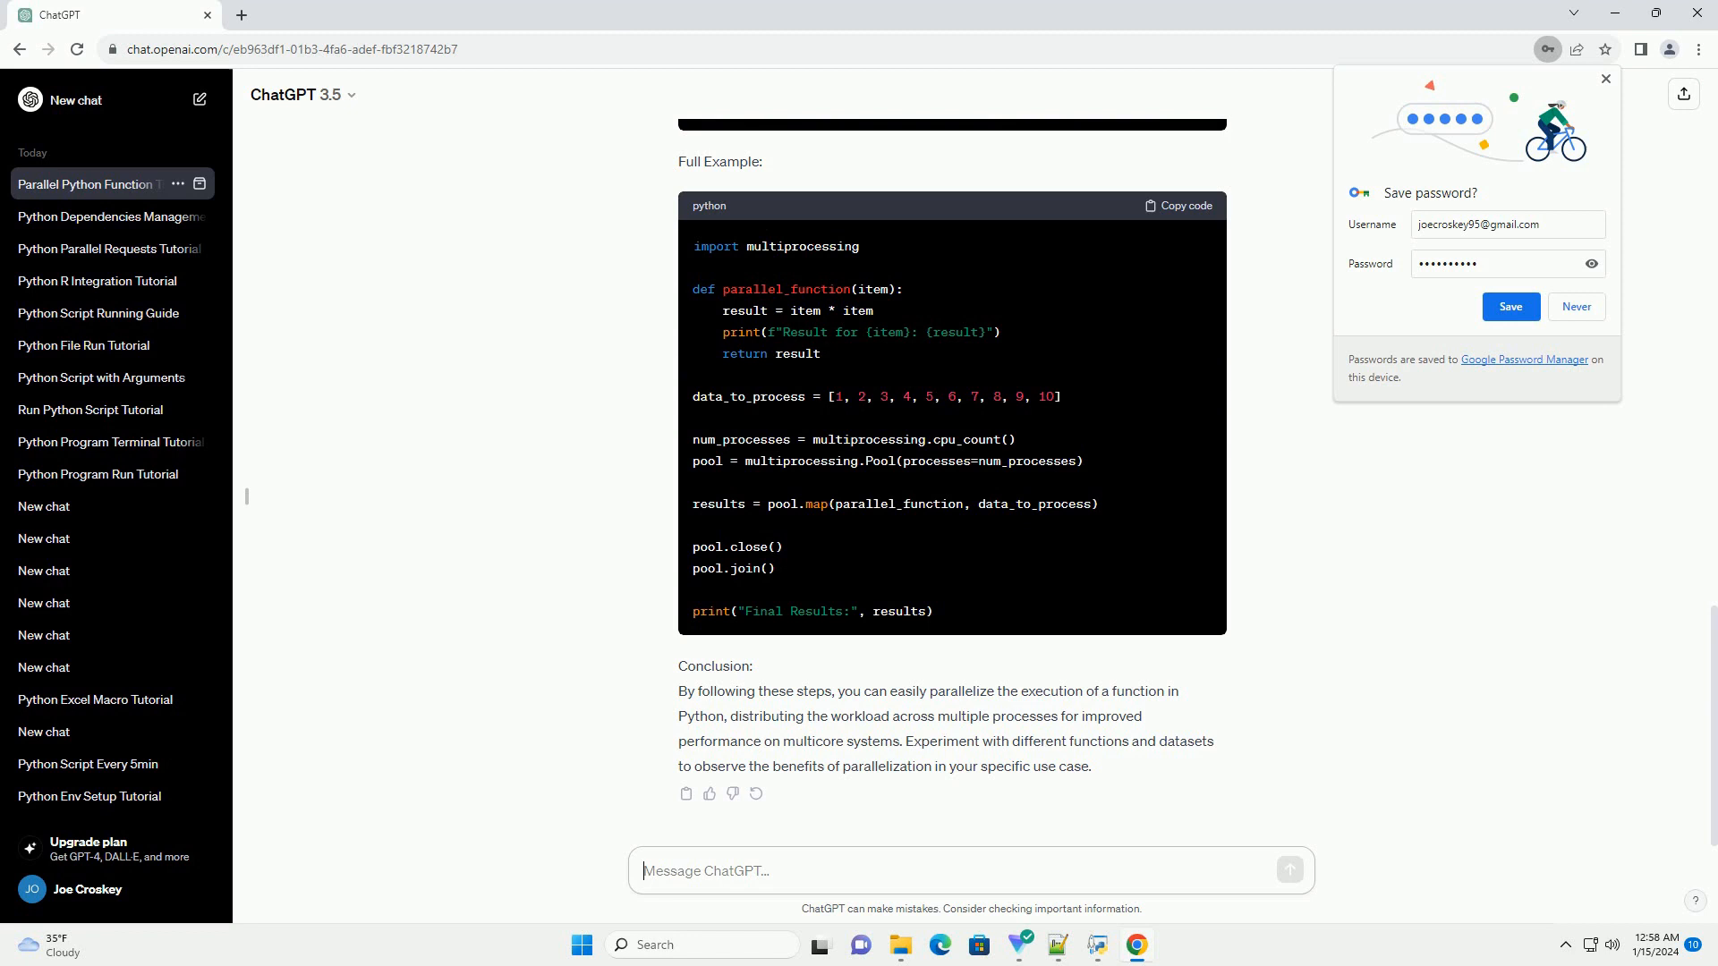